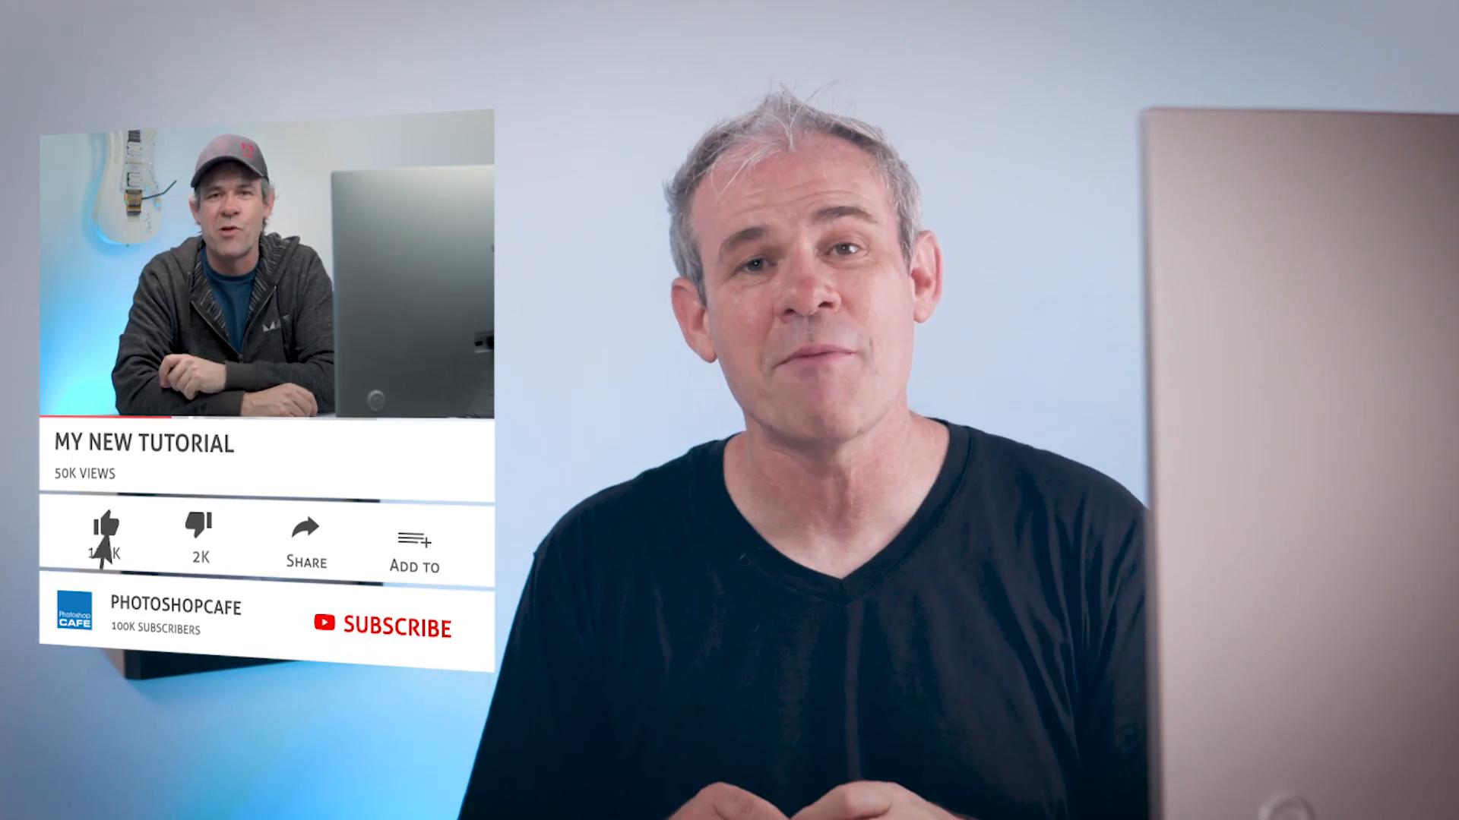
Step: Like the tutorial video (120K) and subscribe to the PHOTOSHOPCAFE channel on the overlay card
{"action": "left_click", "coordinate": [105, 526]}
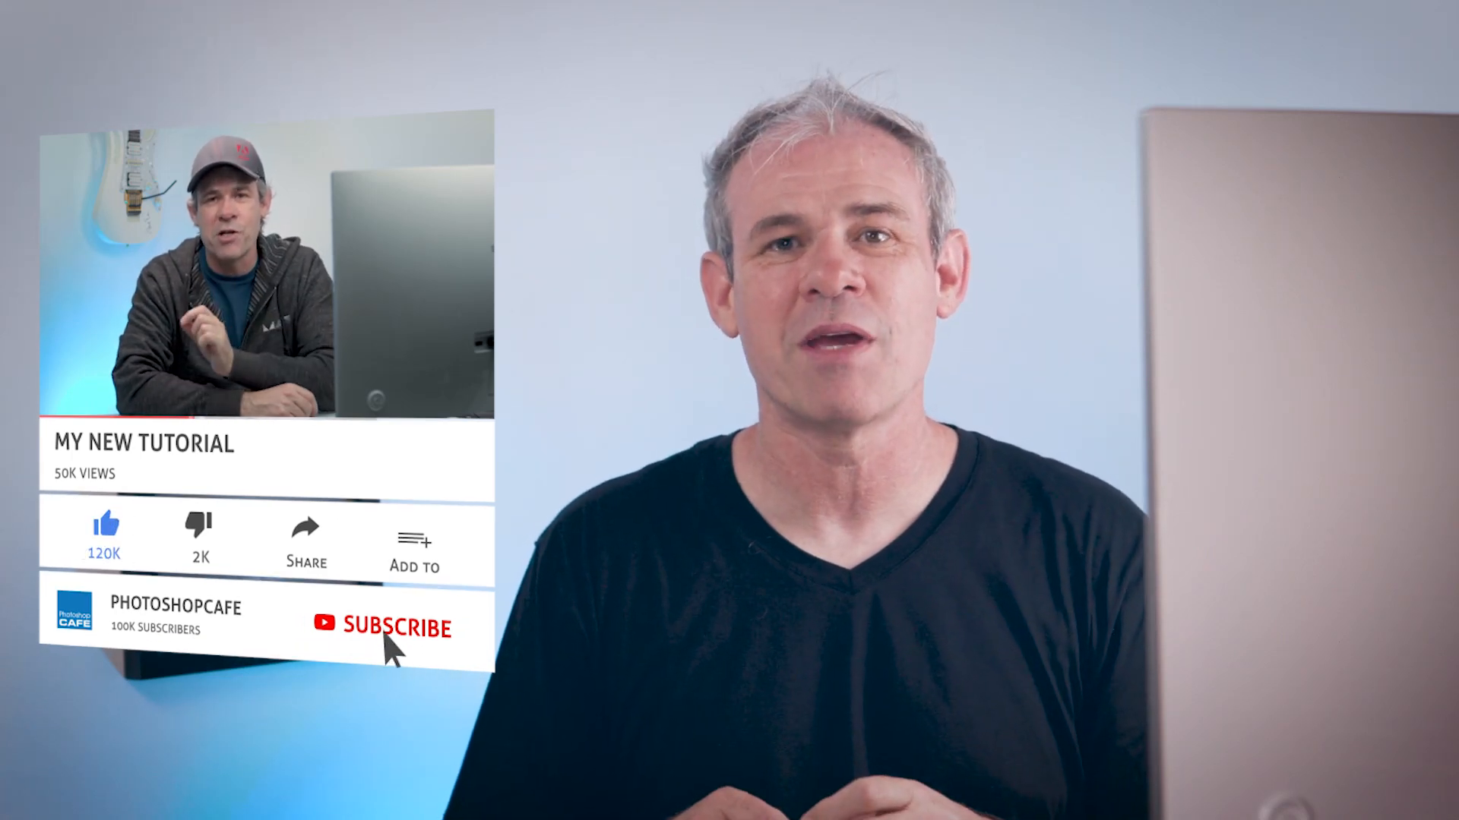
{"action": "left_click", "coordinate": [390, 626]}
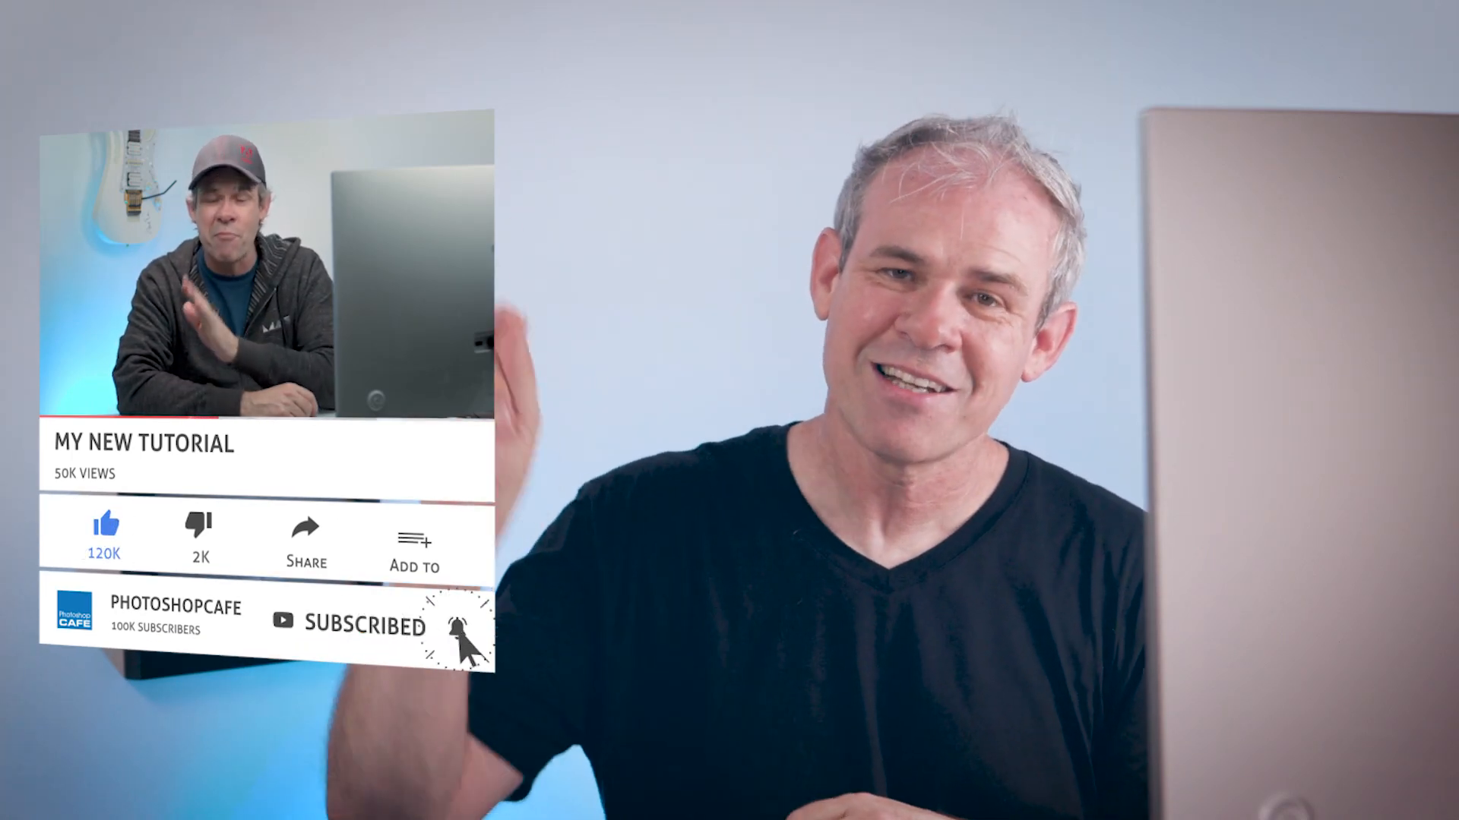